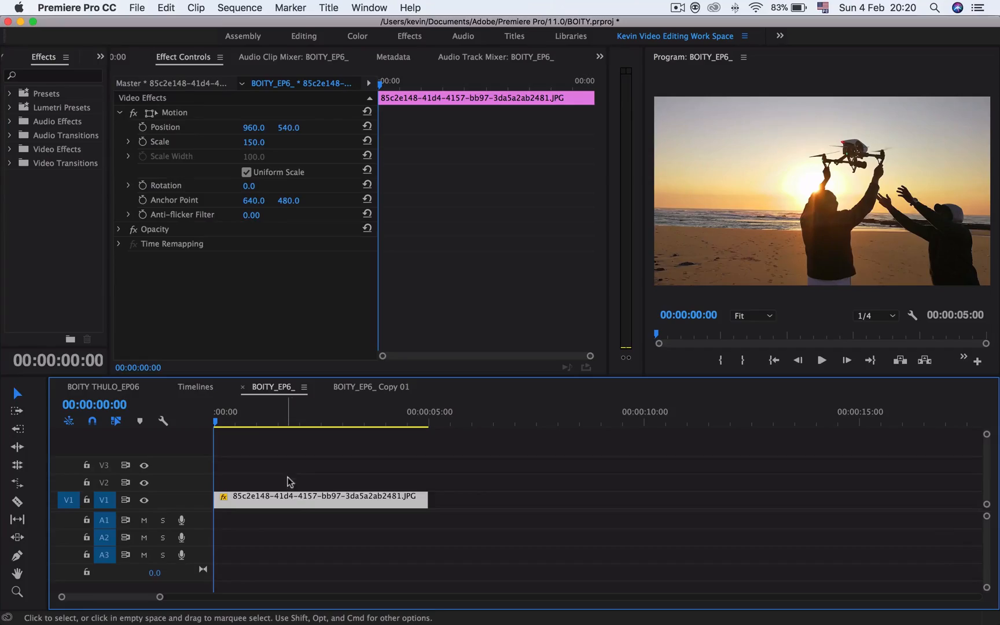
- Select the beach photo clip on the timeline and search the Effects panel for 'crop'
click(321, 421)
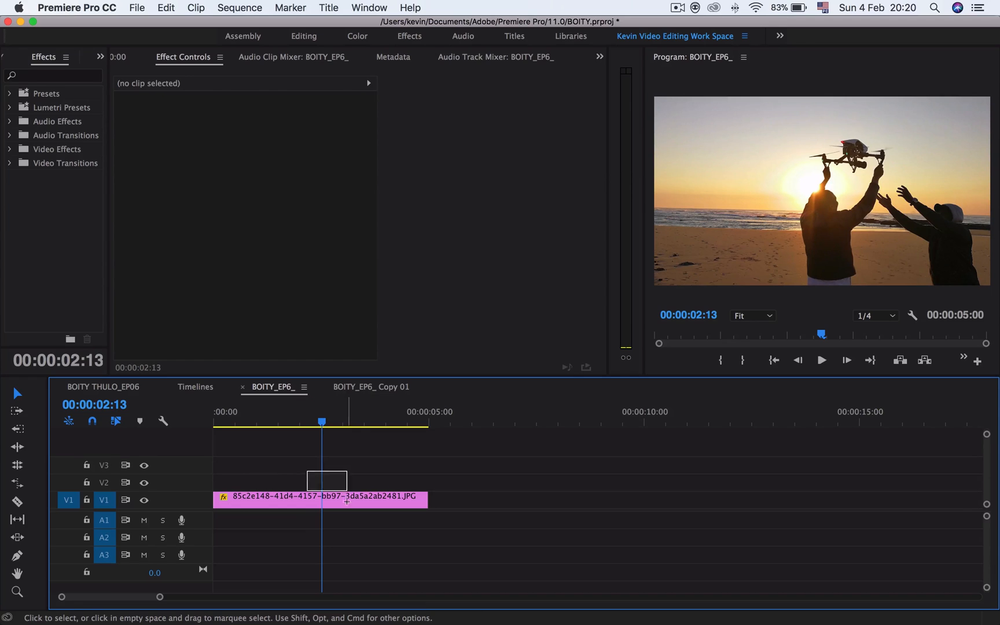
click(319, 499)
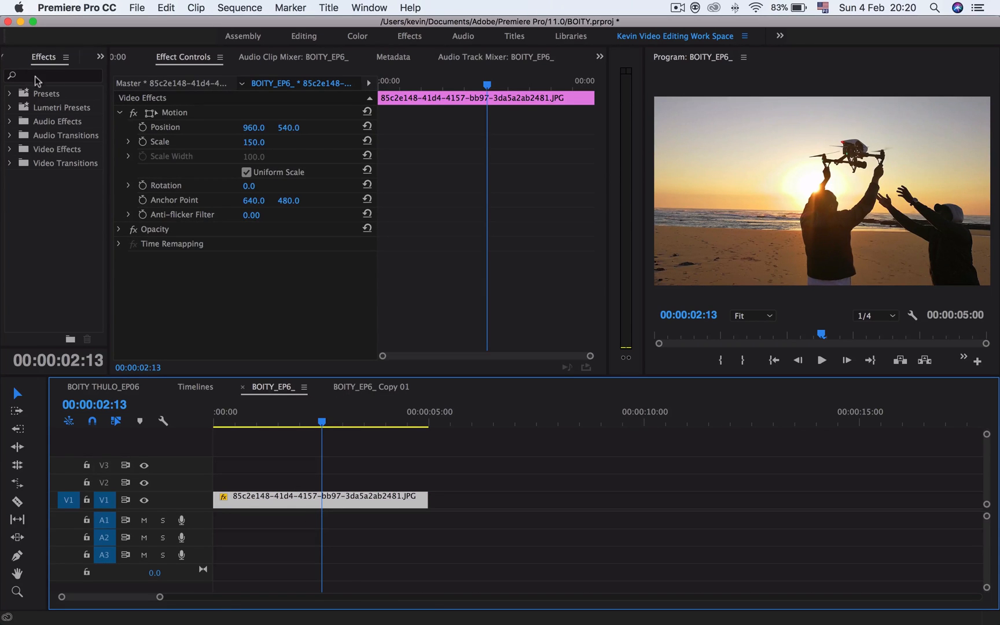
text(crop)
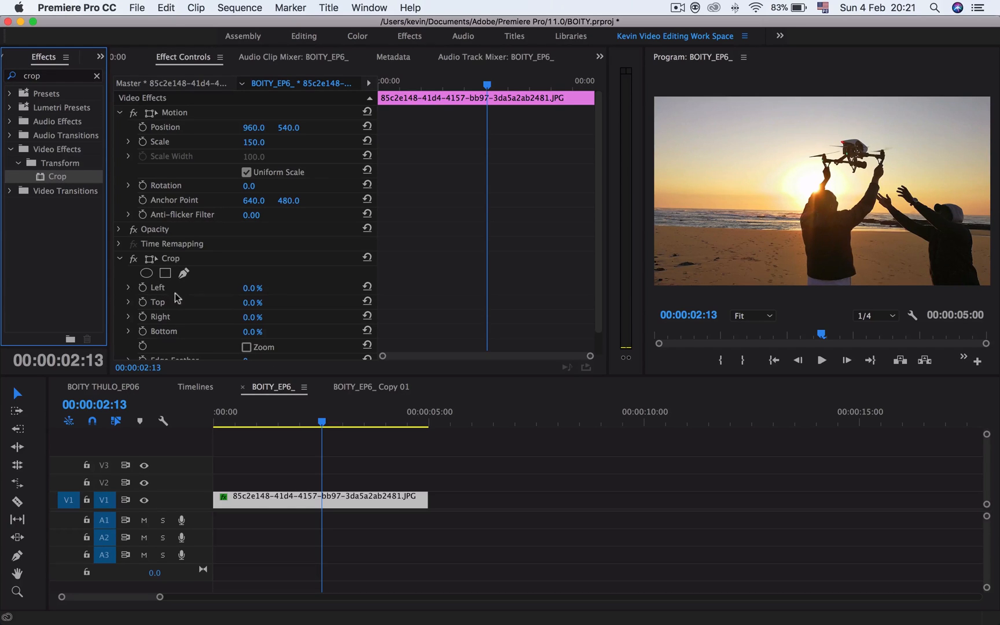
mouse_move(168, 309)
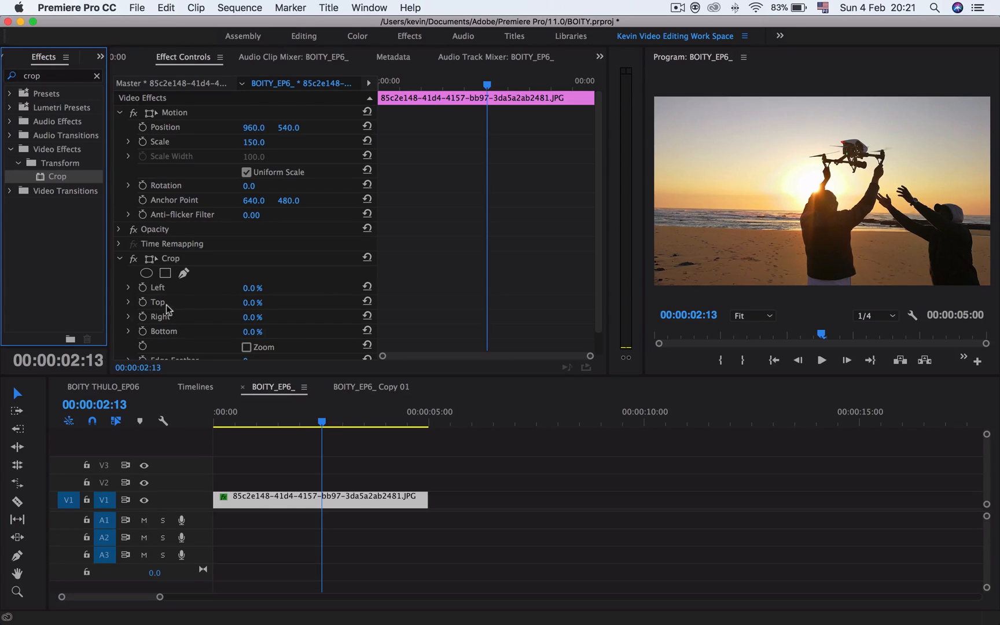
mouse_move(201, 318)
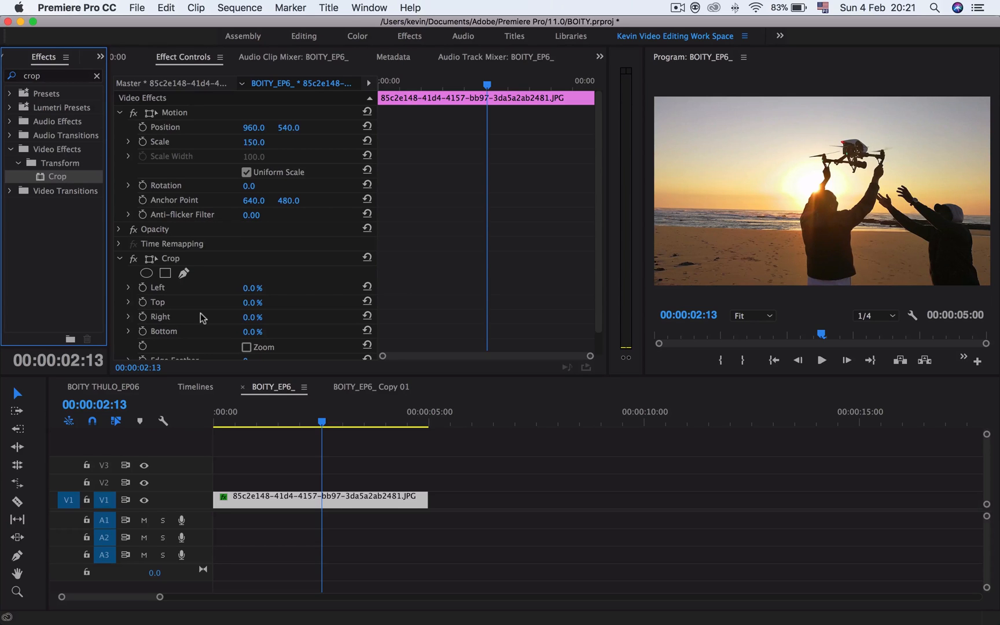
mouse_move(153, 302)
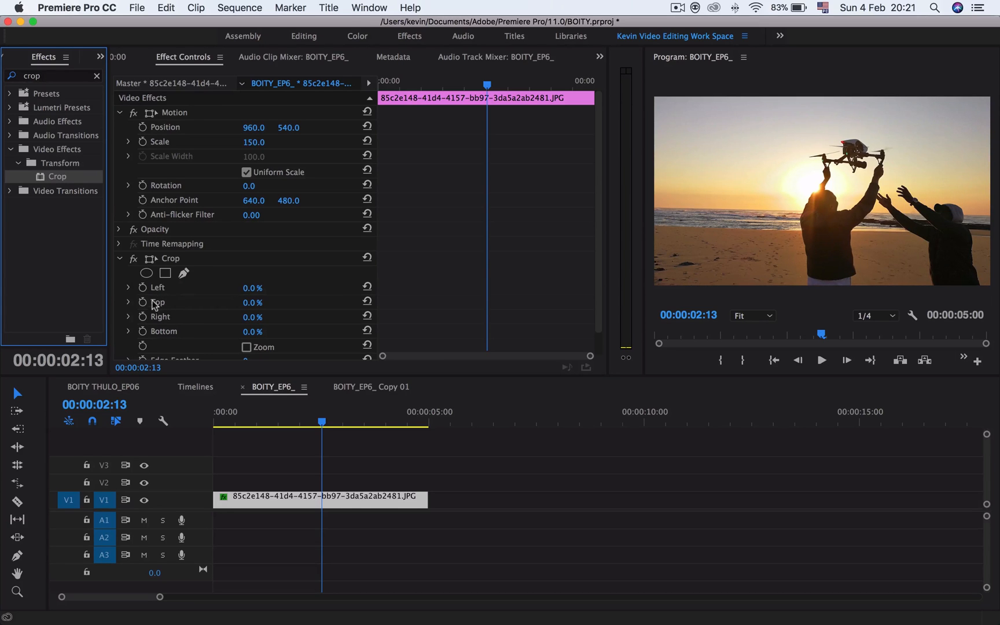
mouse_move(155, 339)
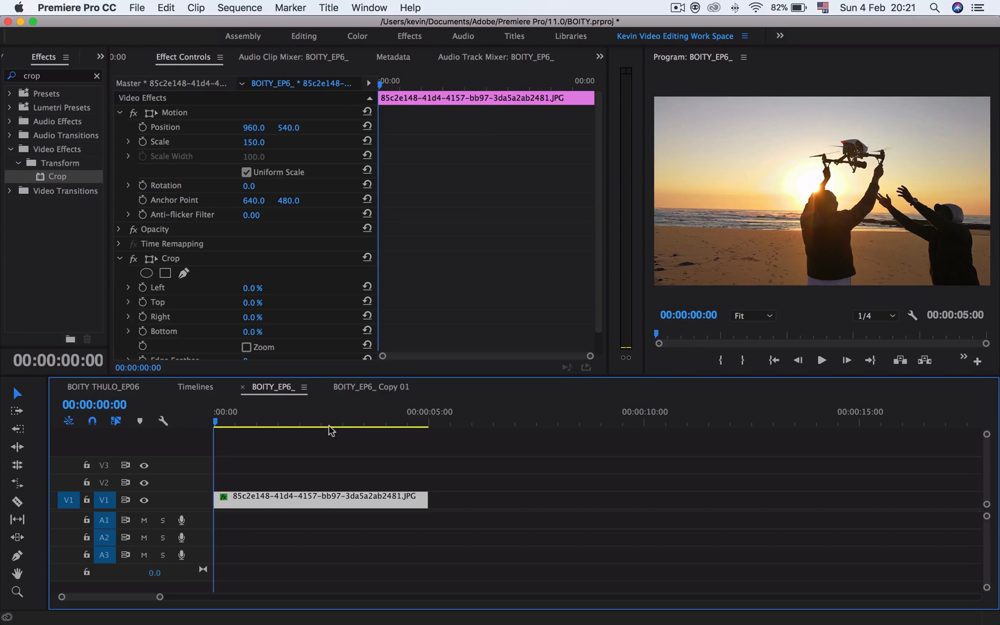
mouse_move(319, 427)
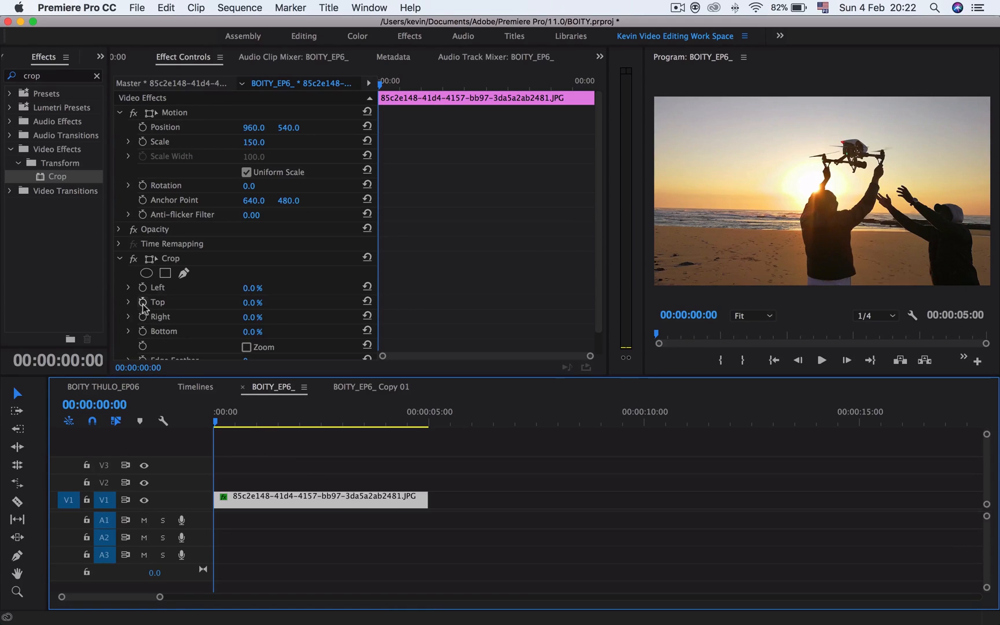
mouse_move(143, 302)
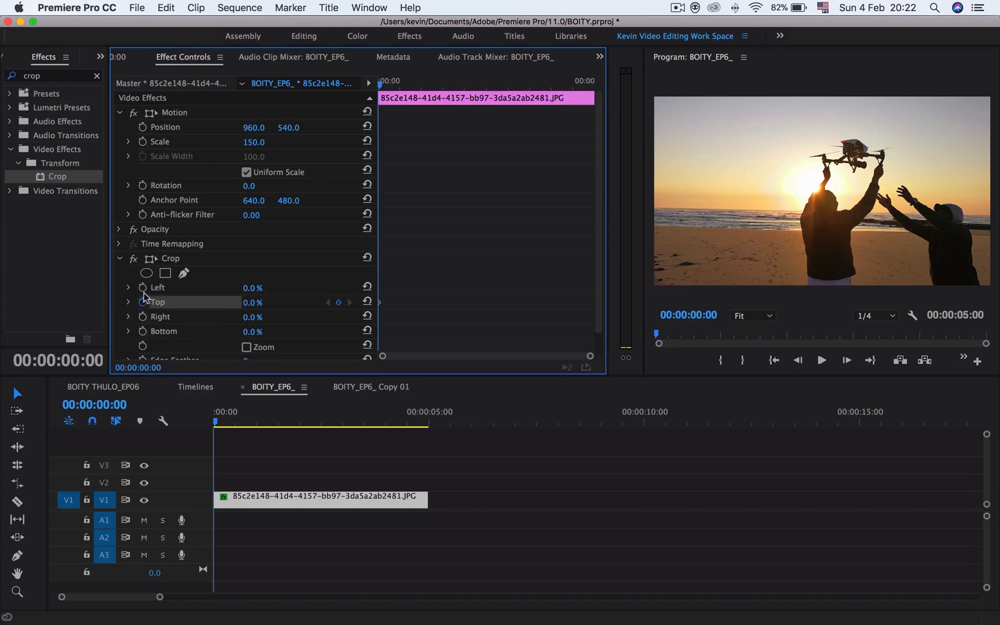
- Keyframe the Crop Top and Bottom values at 50% at the clip's start
click(163, 330)
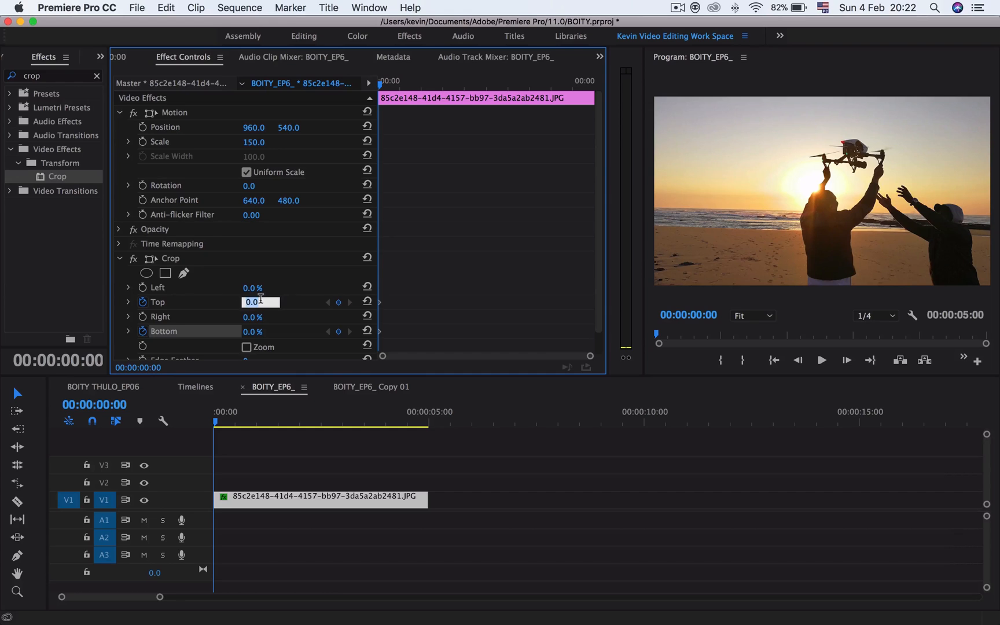
text(50)
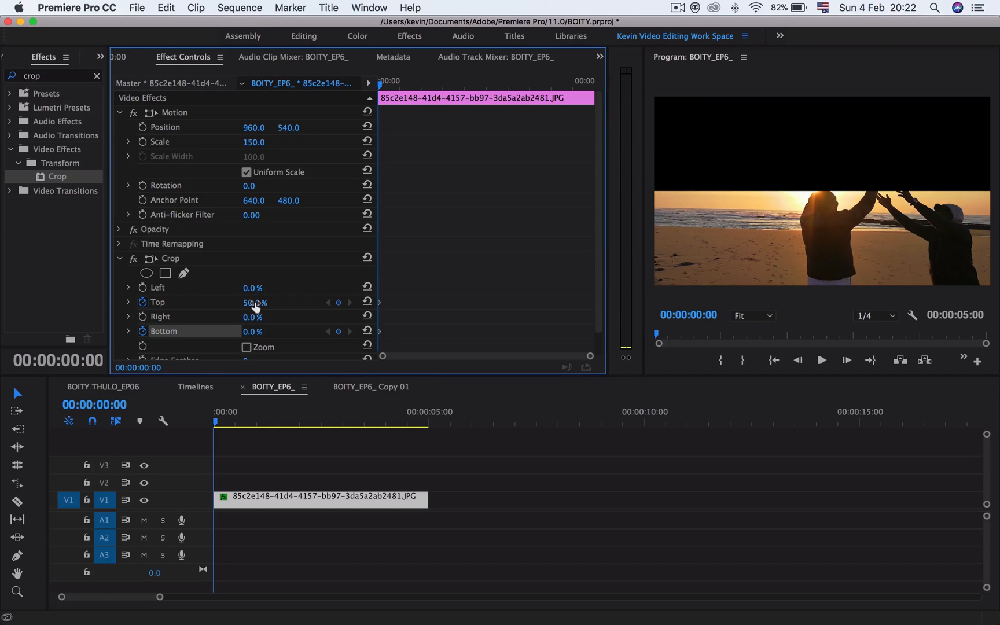
mouse_move(786, 180)
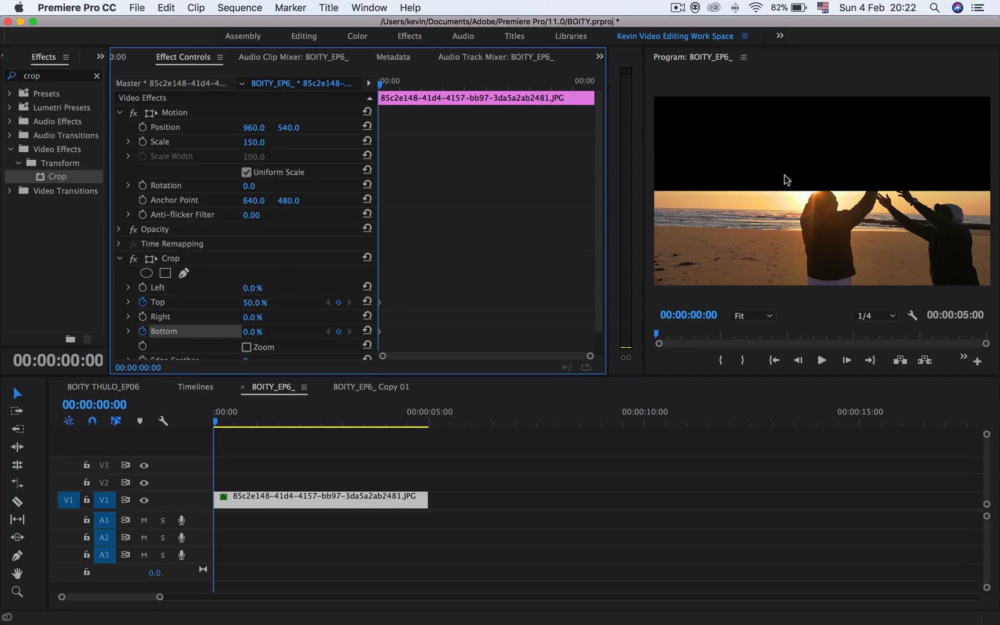
mouse_move(851, 162)
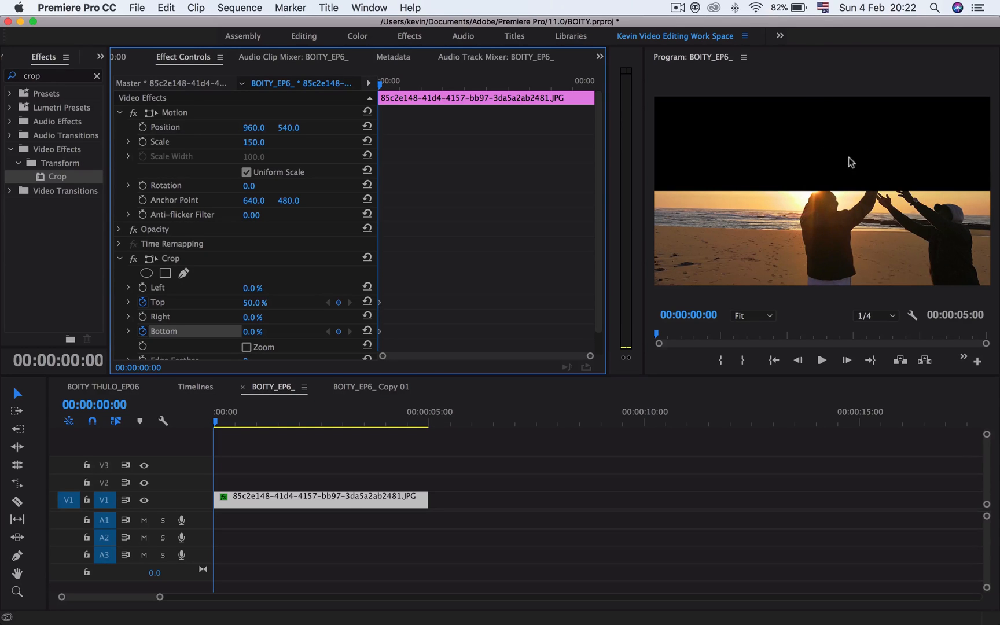
mouse_move(831, 158)
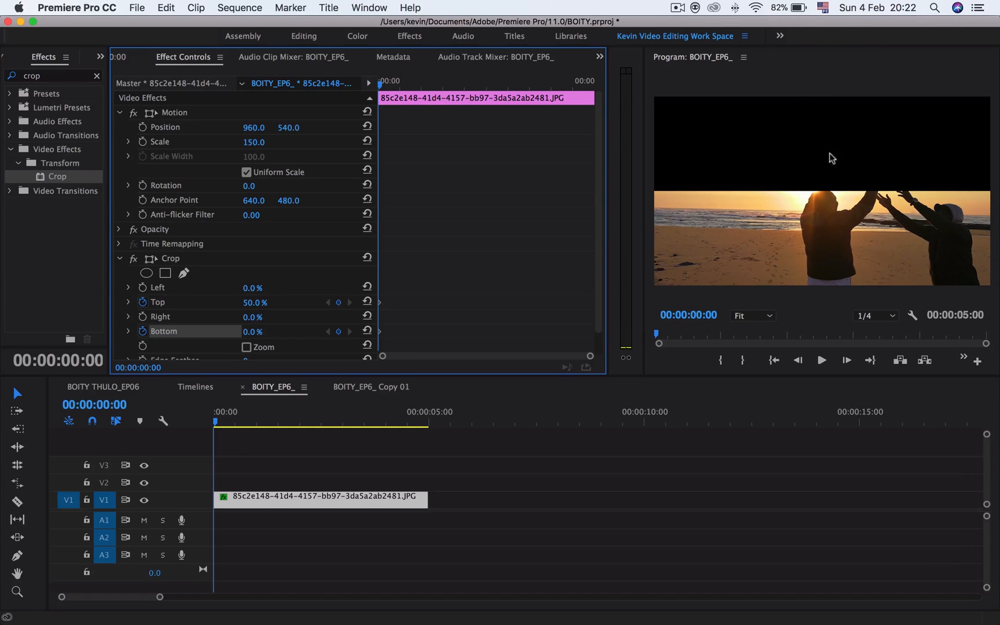
mouse_move(782, 214)
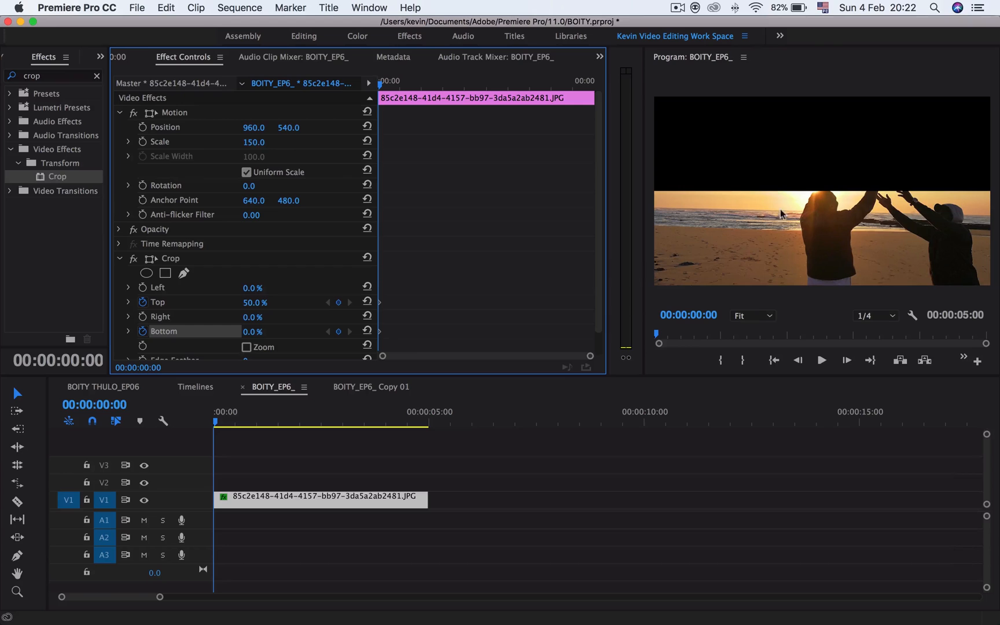
mouse_move(823, 158)
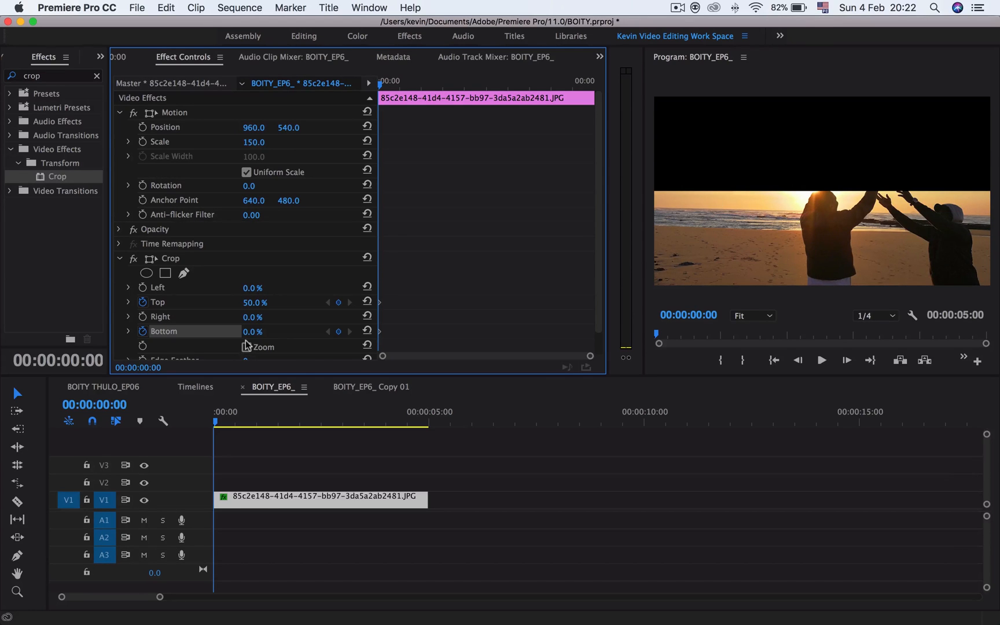
double_click(251, 331)
text(50)
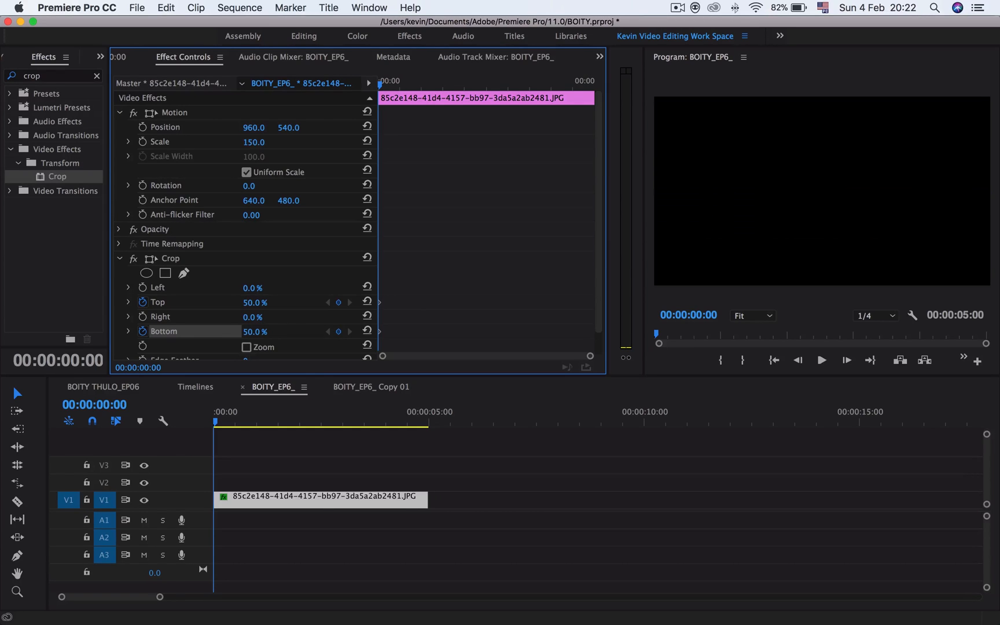
mouse_move(799, 224)
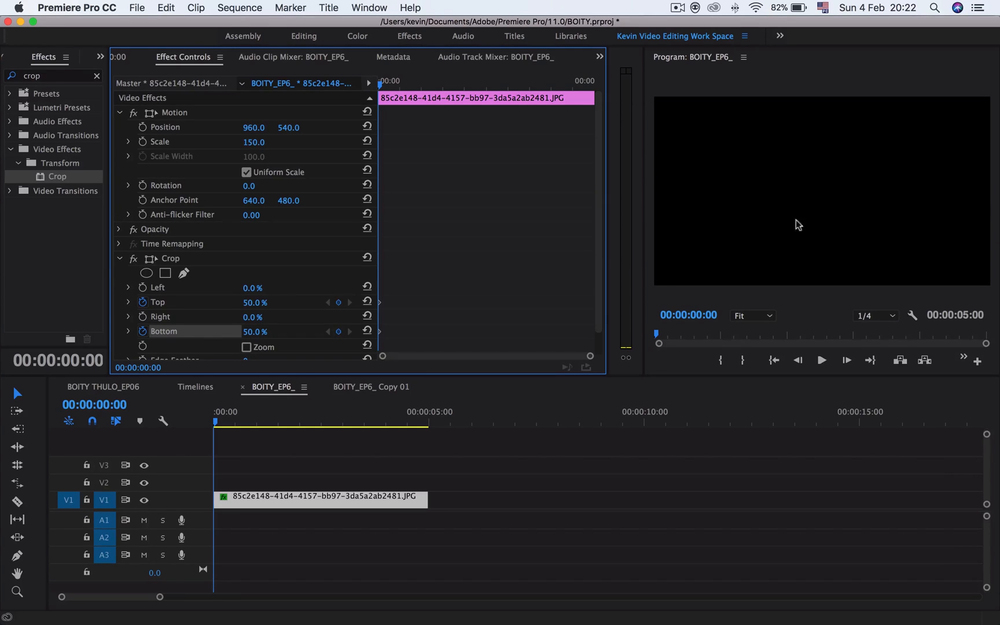
mouse_move(795, 215)
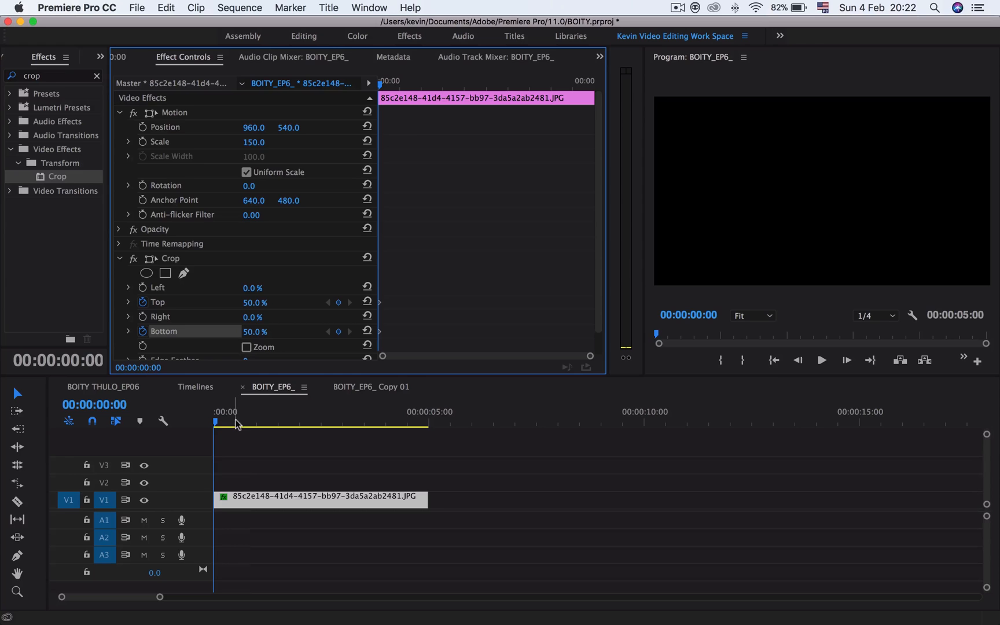
- Move the playhead to about 00:00:01:23 and set Crop Top and Bottom to 1%
click(256, 411)
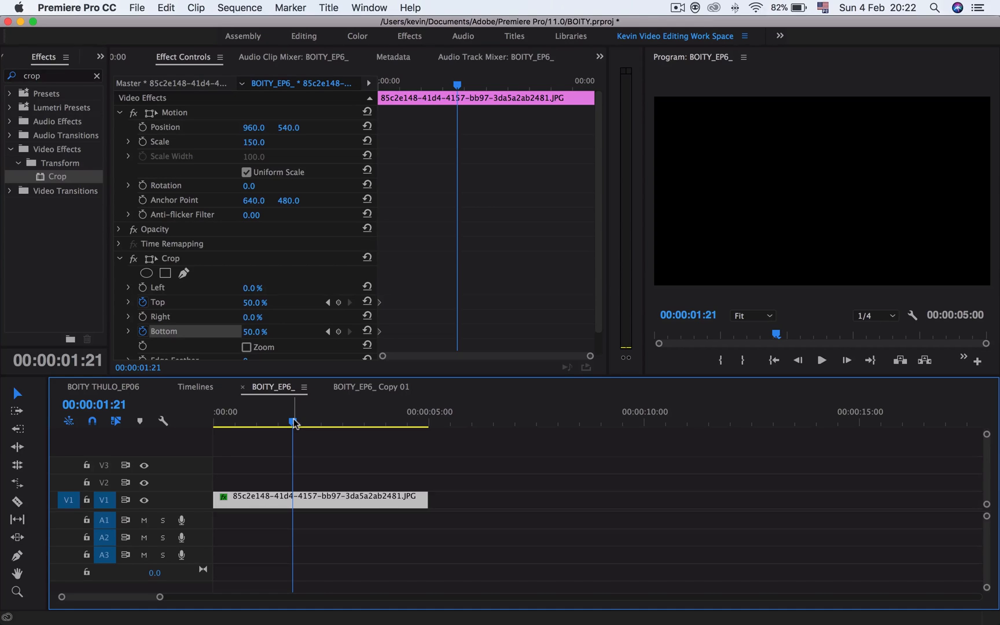
mouse_move(293, 427)
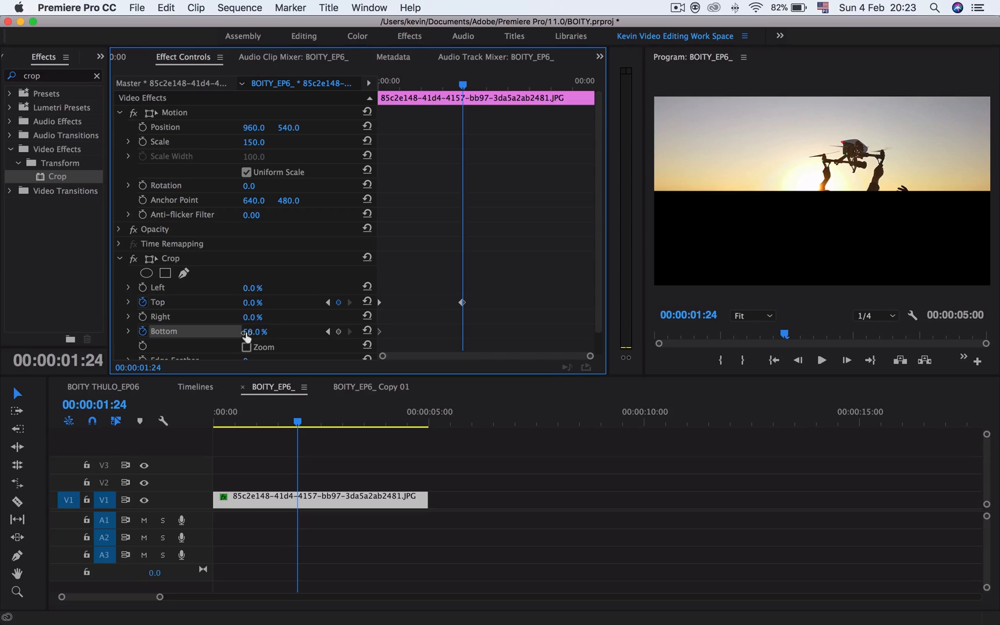
double_click(254, 331)
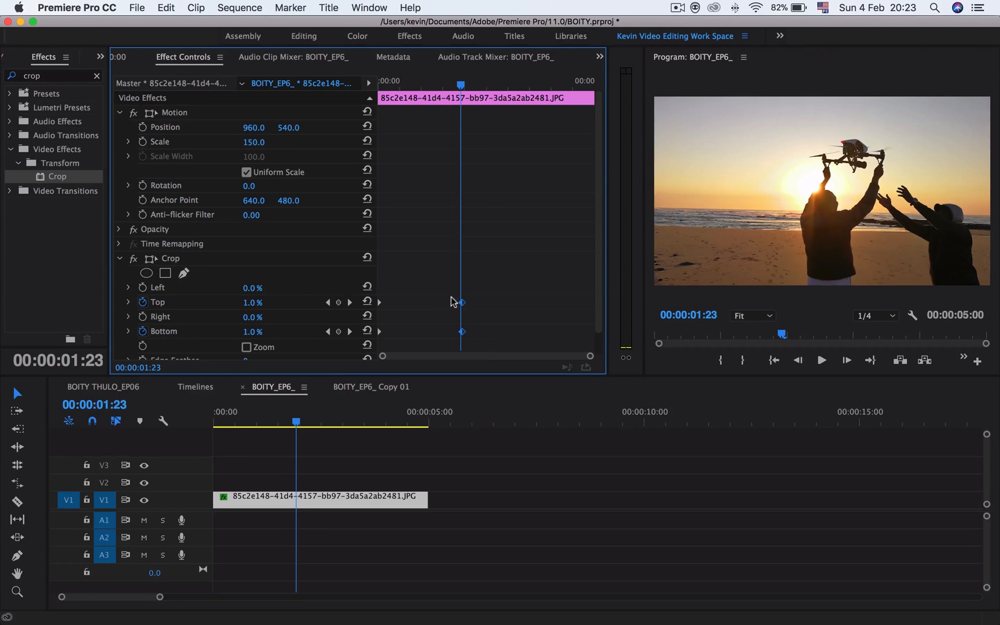
mouse_move(463, 307)
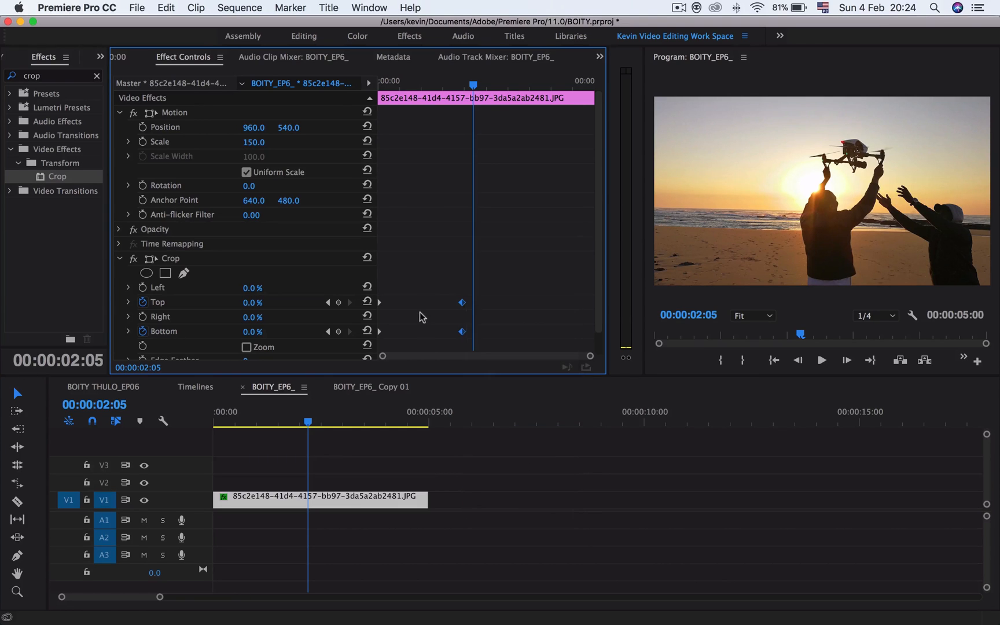
- Set the end crop keyframes to 0% and right-click them for interpolation options
right_click(462, 330)
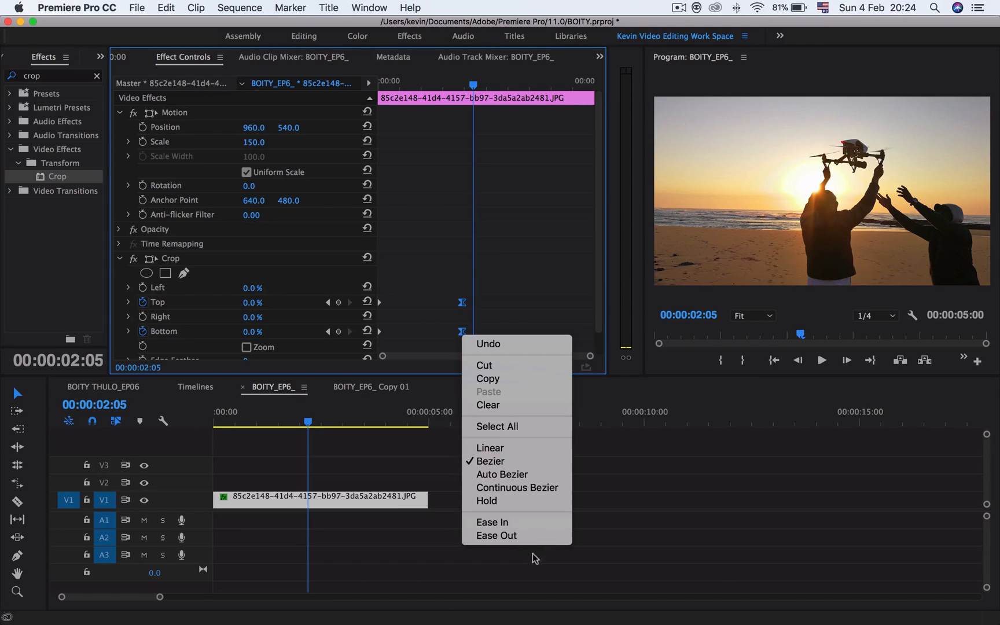